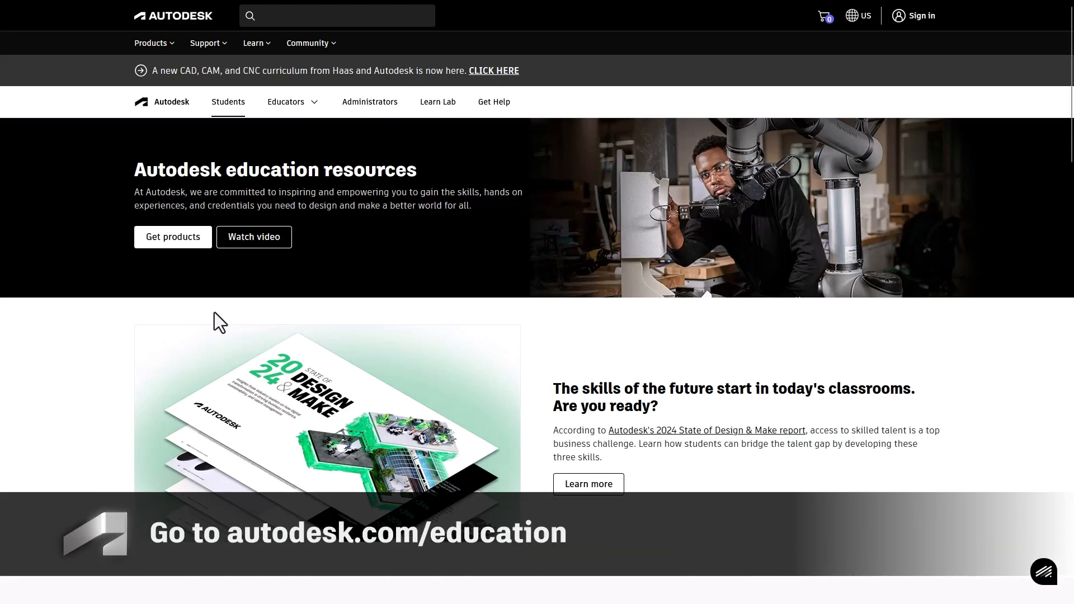
mouse_move(199, 288)
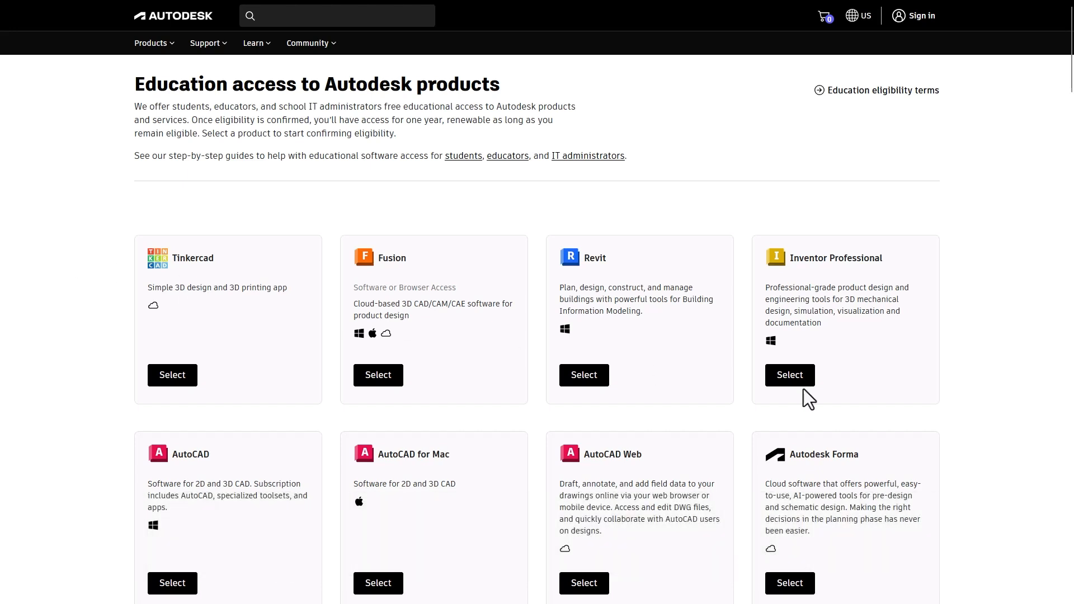
- Select Inventor Professional to start the educational sign-up showing Student, Educator and IT Administrator plans
click(788, 375)
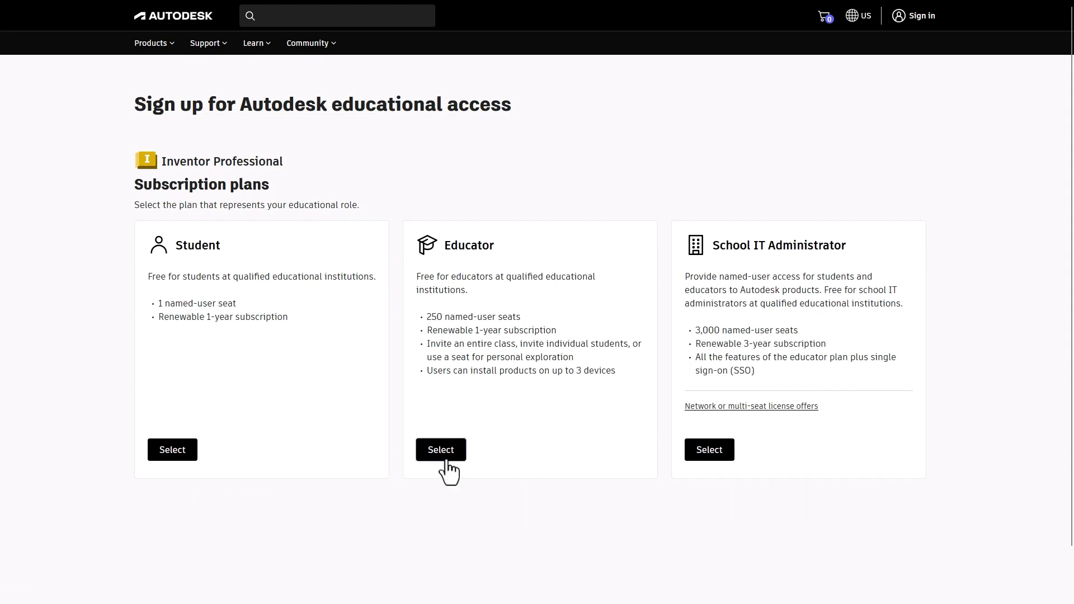
click(441, 449)
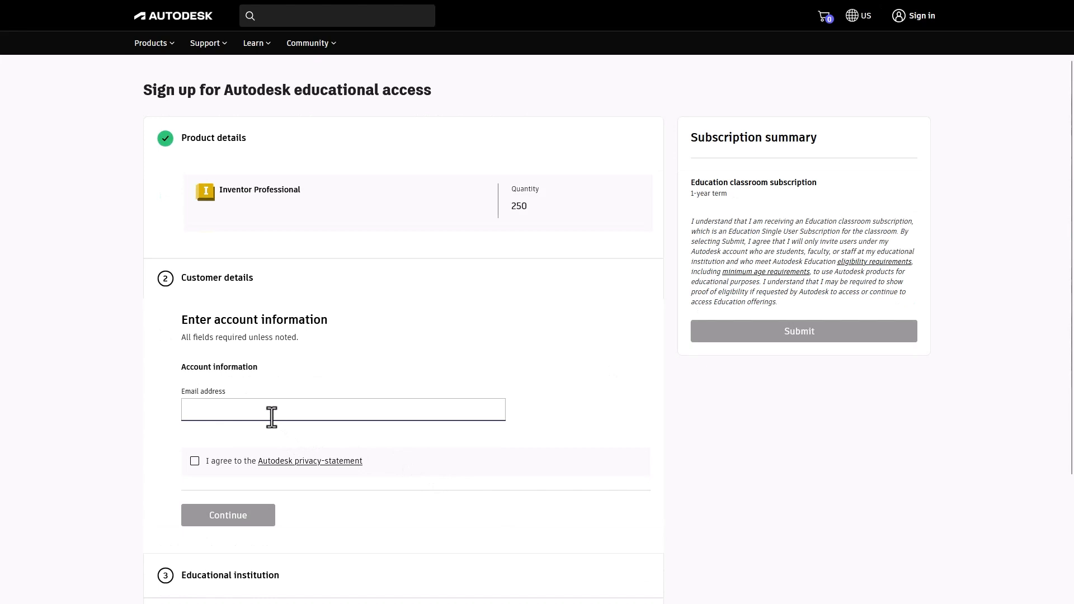
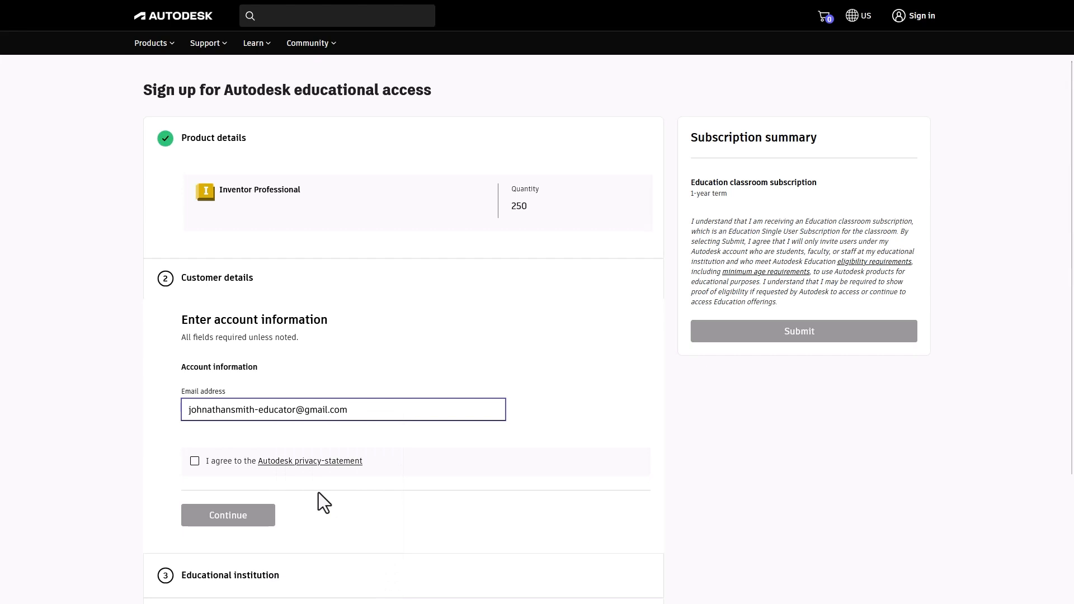
click(195, 460)
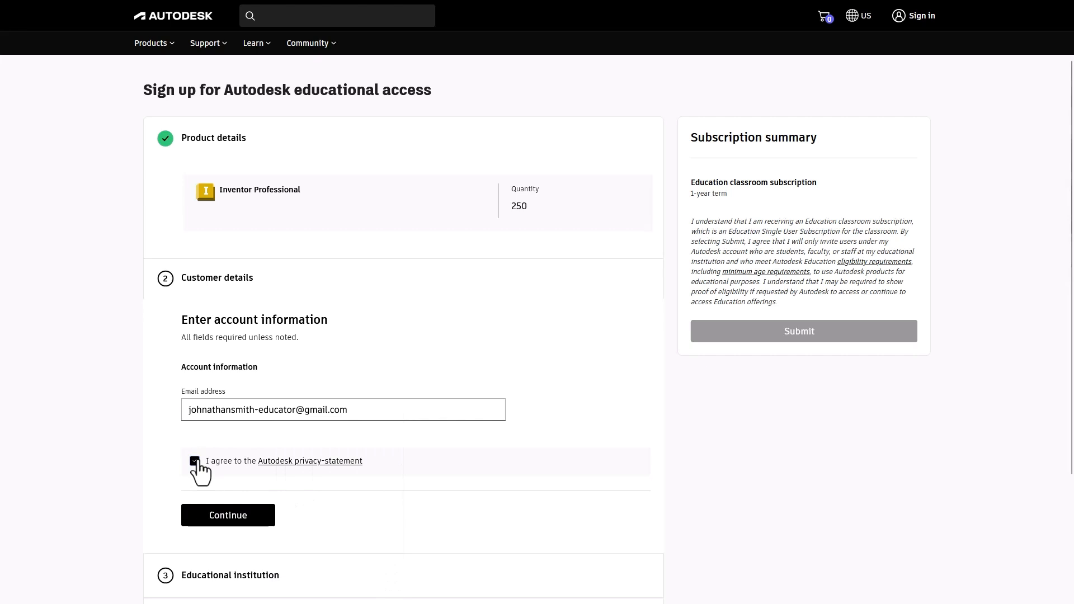
click(194, 459)
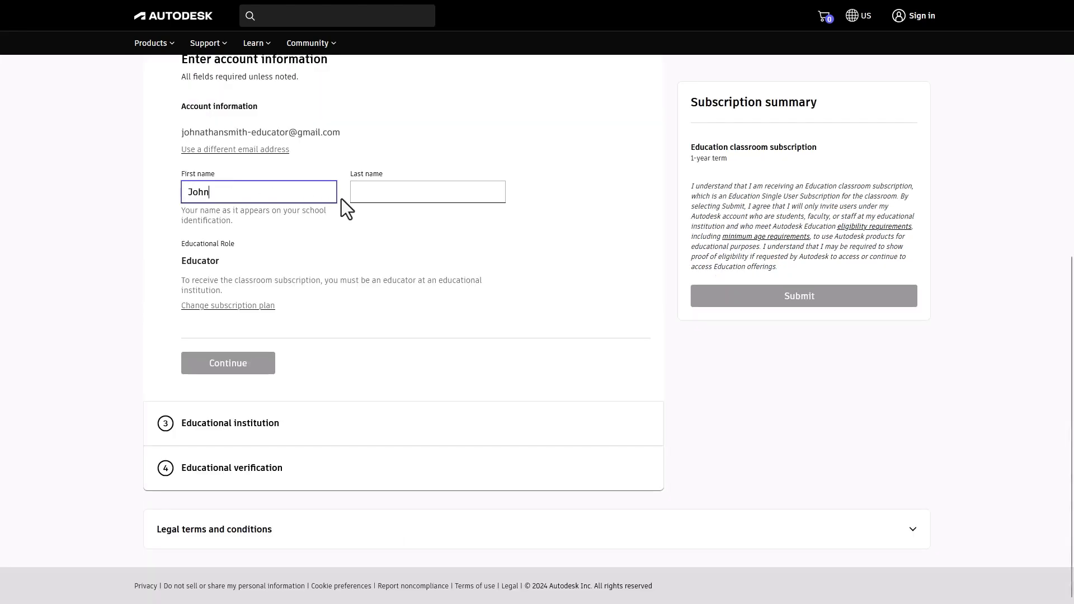
- Enter the last name Smith and continue to the school details form
text(Smith)
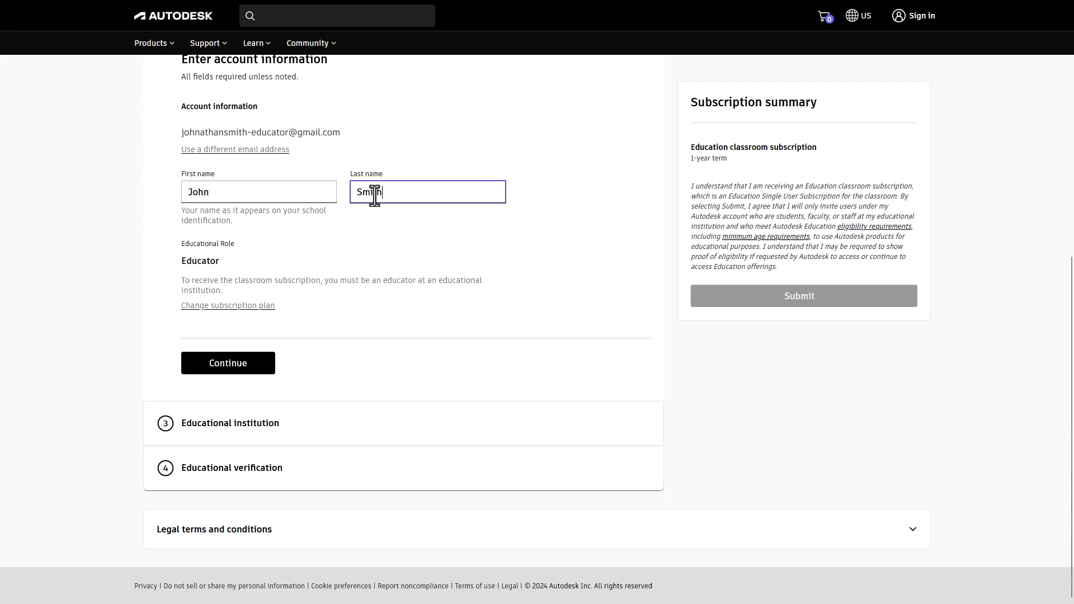
click(227, 363)
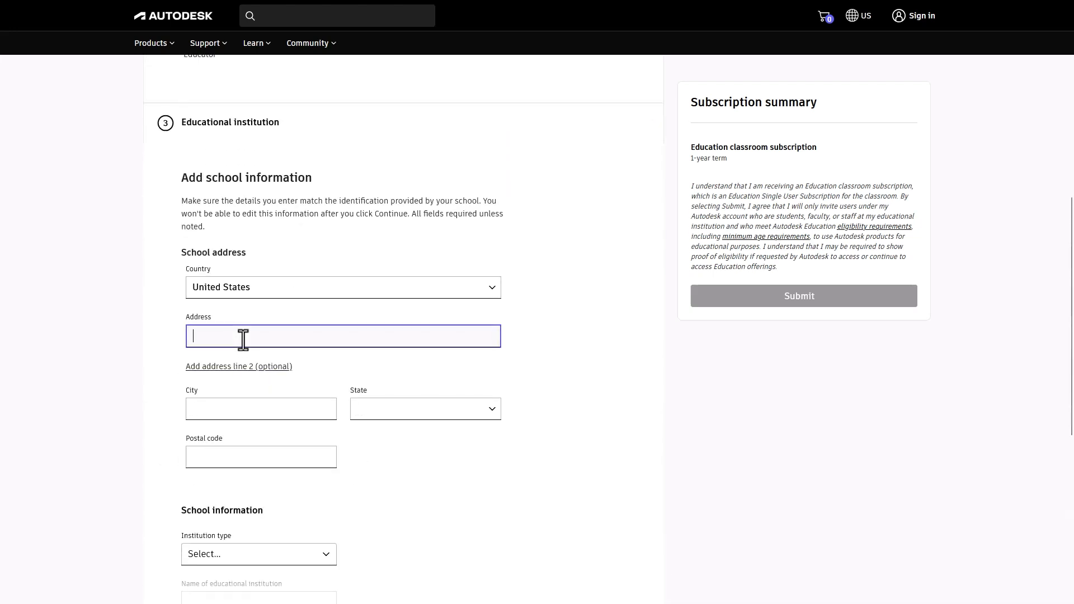
text(1 Sh)
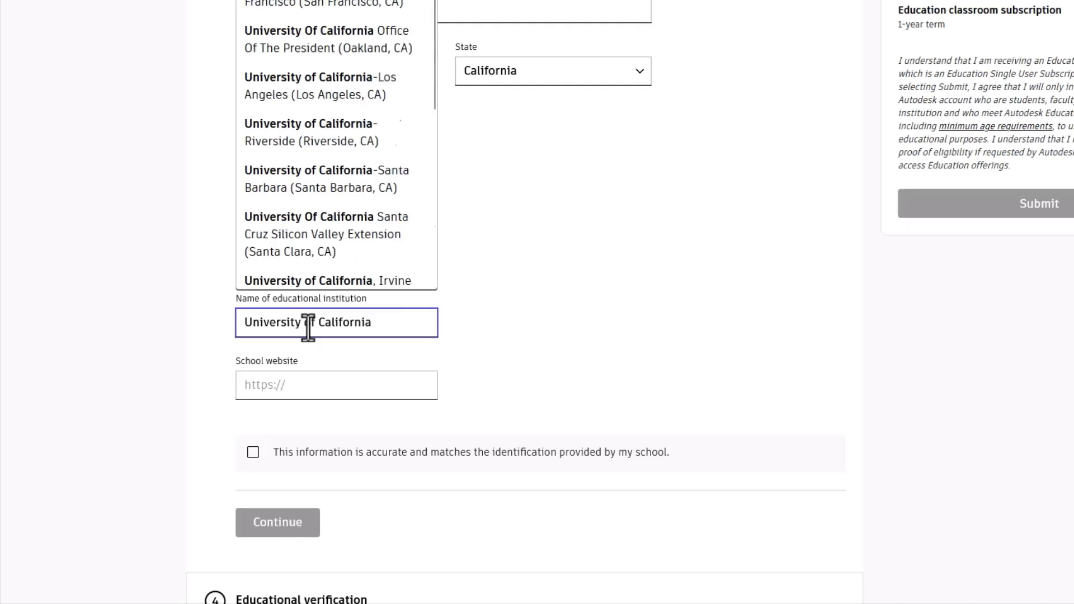
click(322, 86)
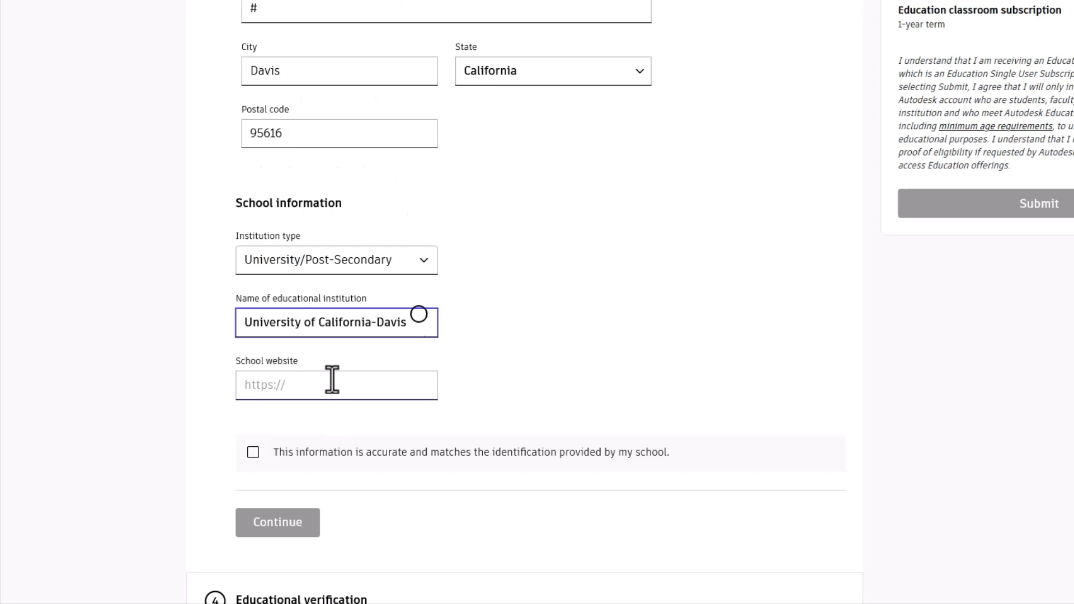
text(https://ucdavis.edu)
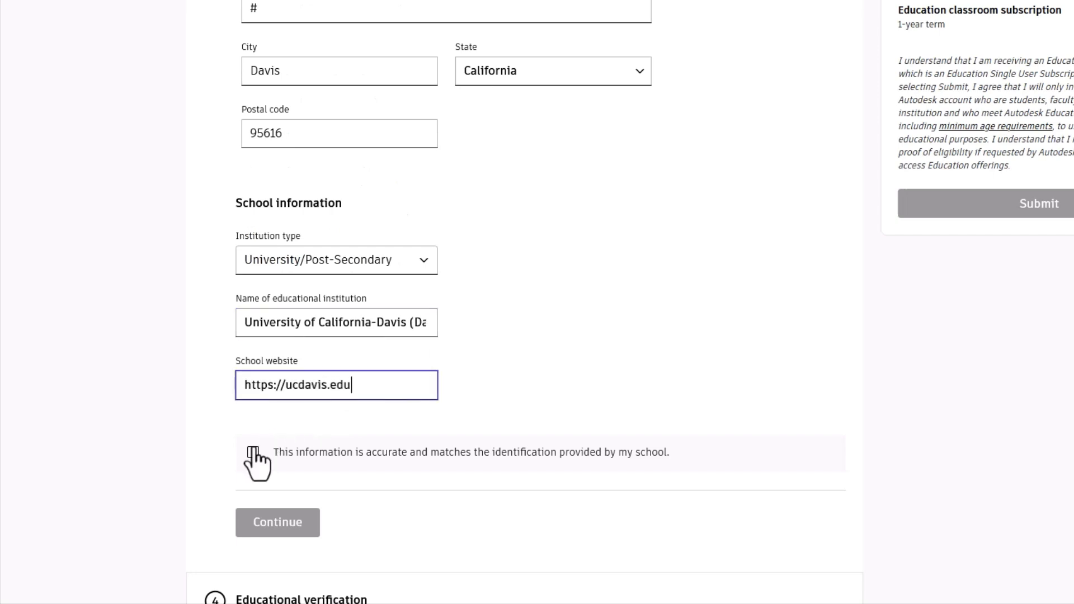
- Confirm the school information is accurate and submit it
click(255, 460)
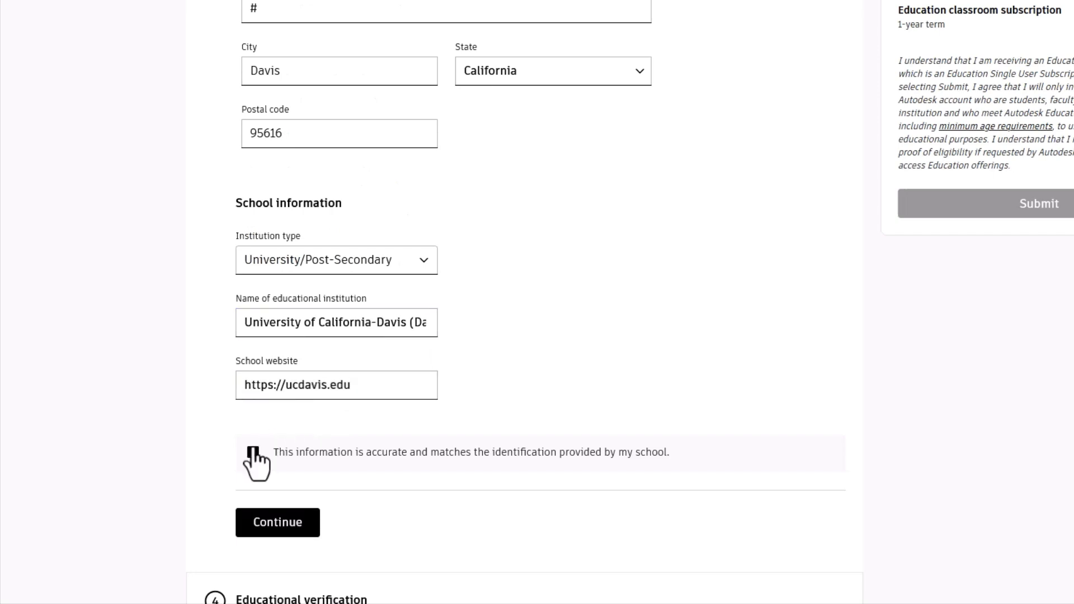
click(253, 452)
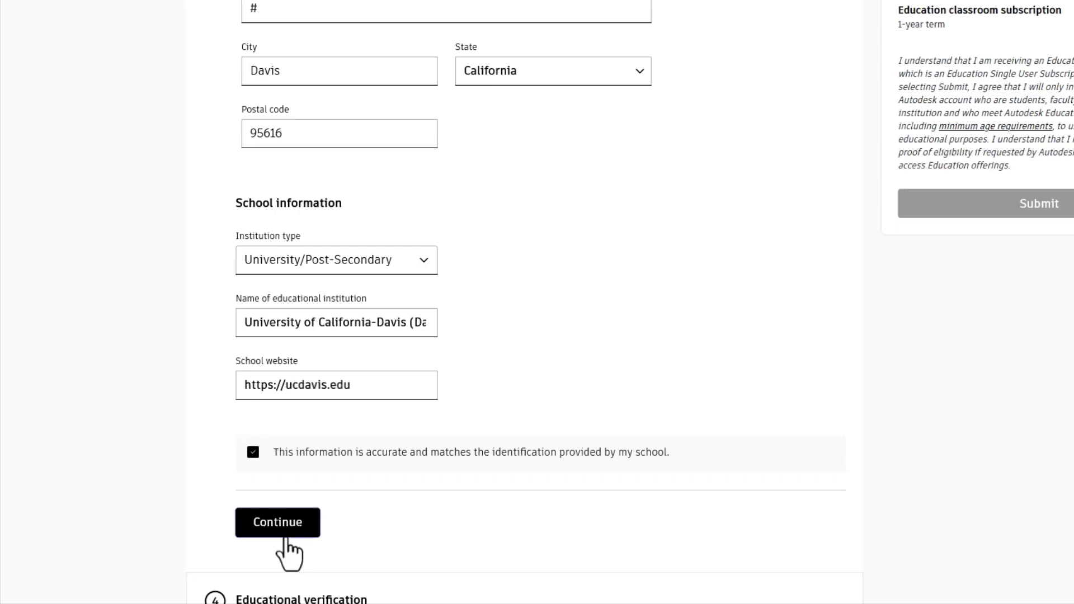
click(277, 522)
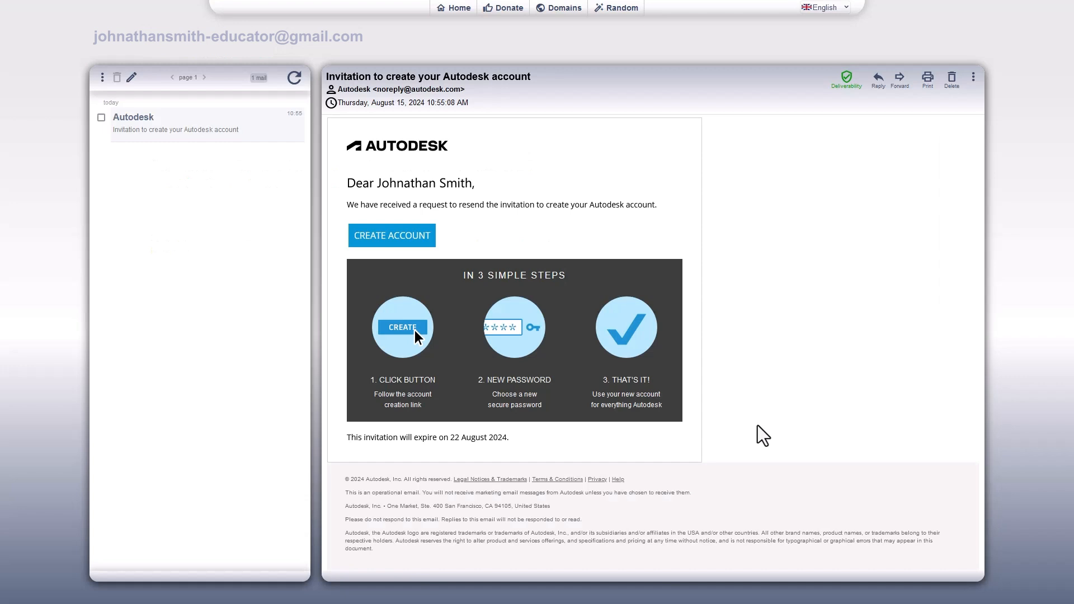
- Follow the invitation and cancel the single sign-on check to reach the documentation upload step
click(392, 235)
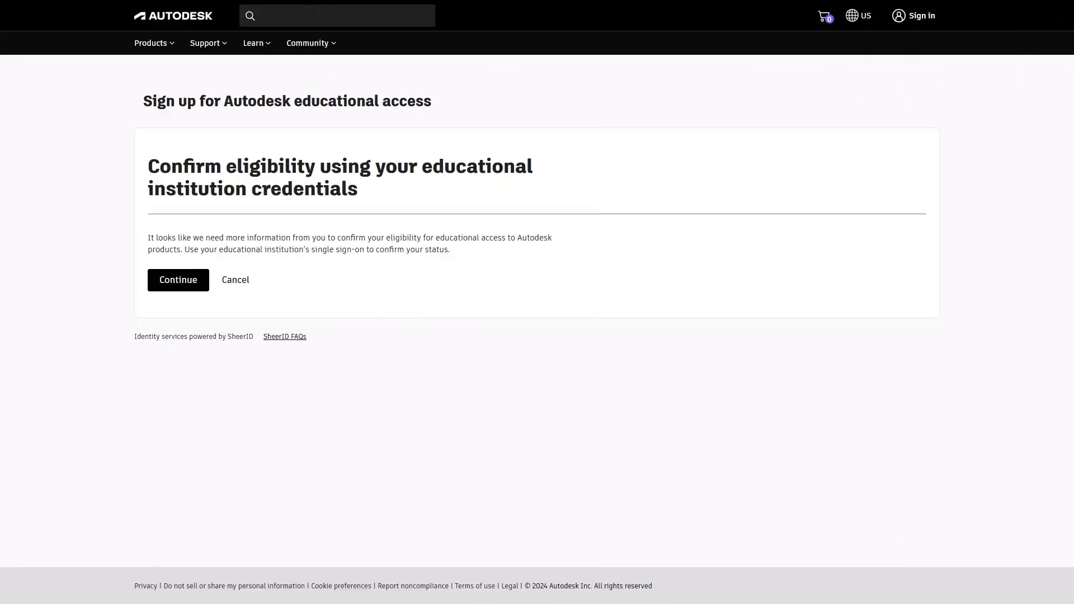
click(178, 279)
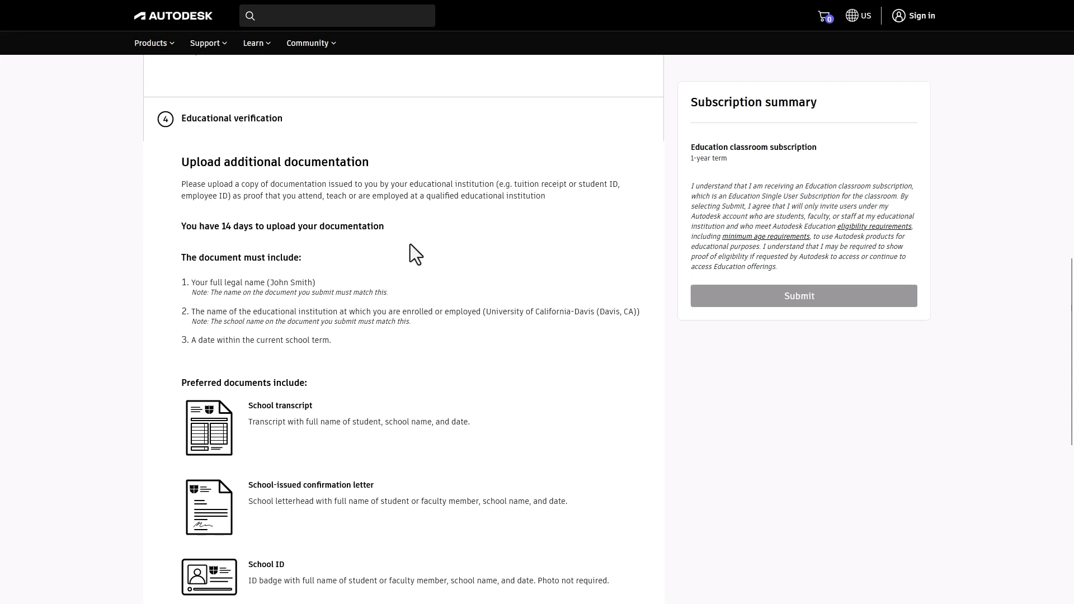
mouse_move(158, 429)
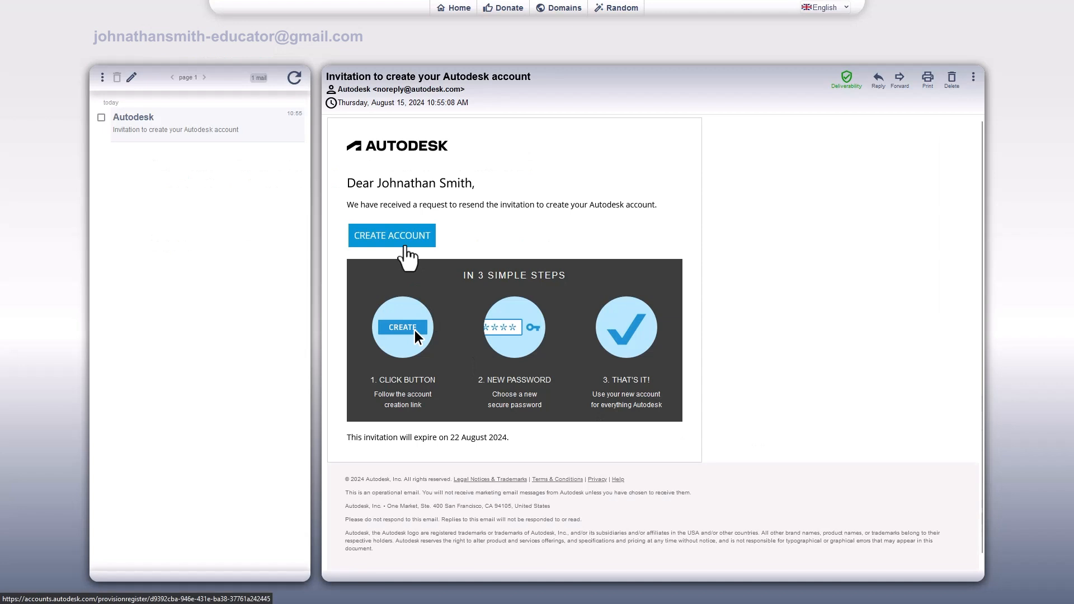
- Create the Autodesk account from the invitation with a password, accepting the Terms of Use
click(391, 236)
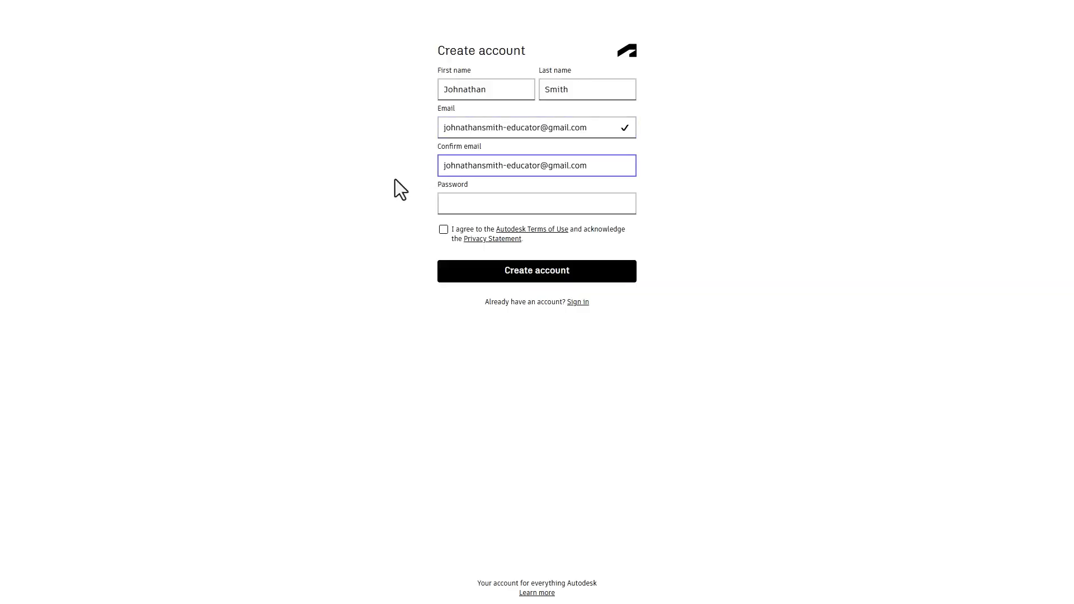
text(••••••••)
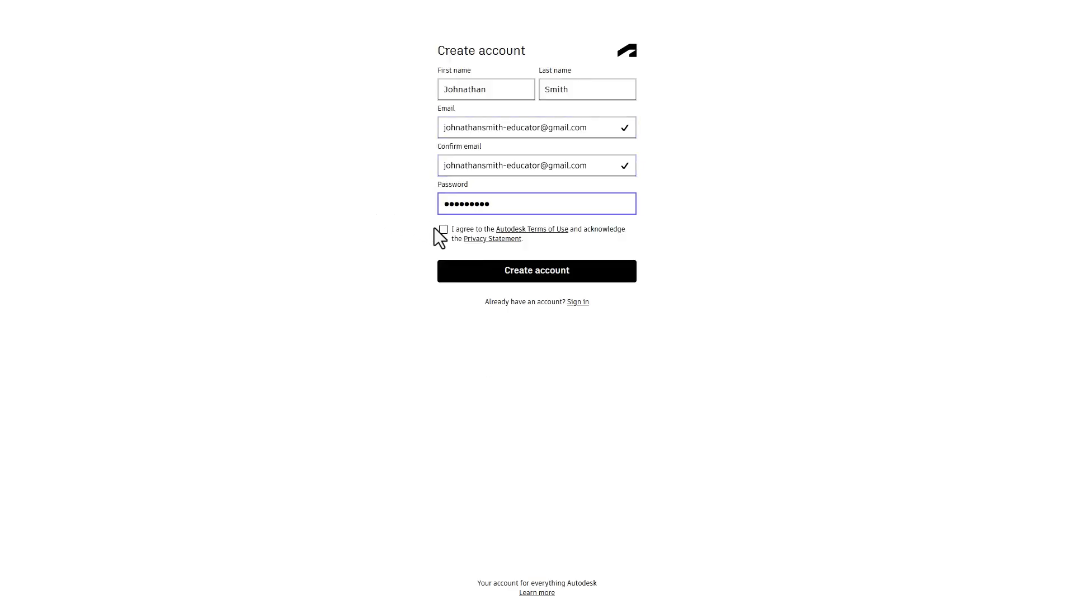
click(443, 229)
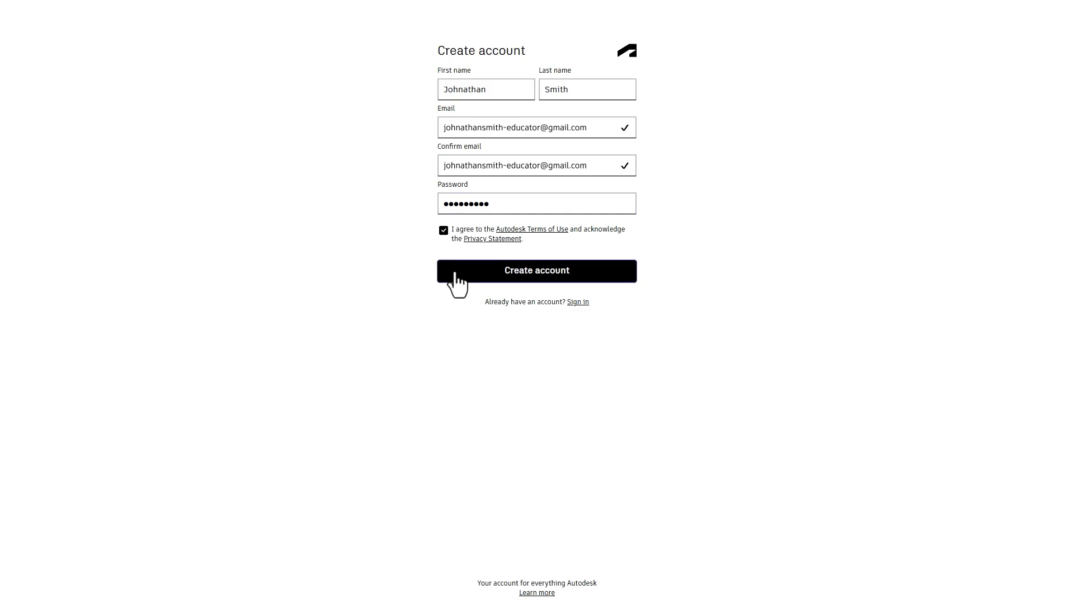
click(535, 269)
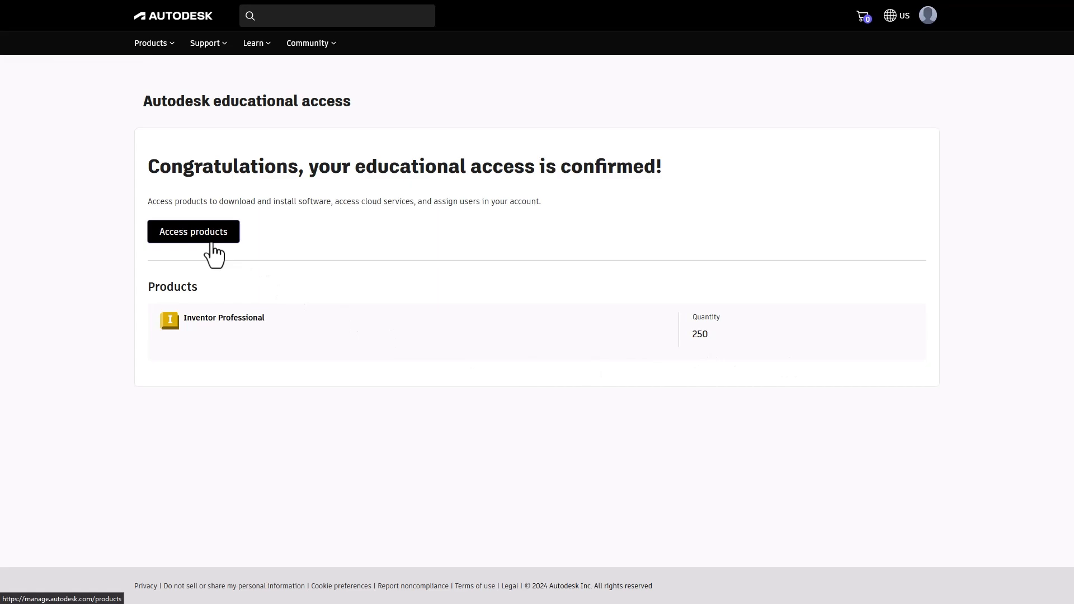
- Go to user management, view the CSV import instructions in Invite users, then cancel the dialog
click(193, 232)
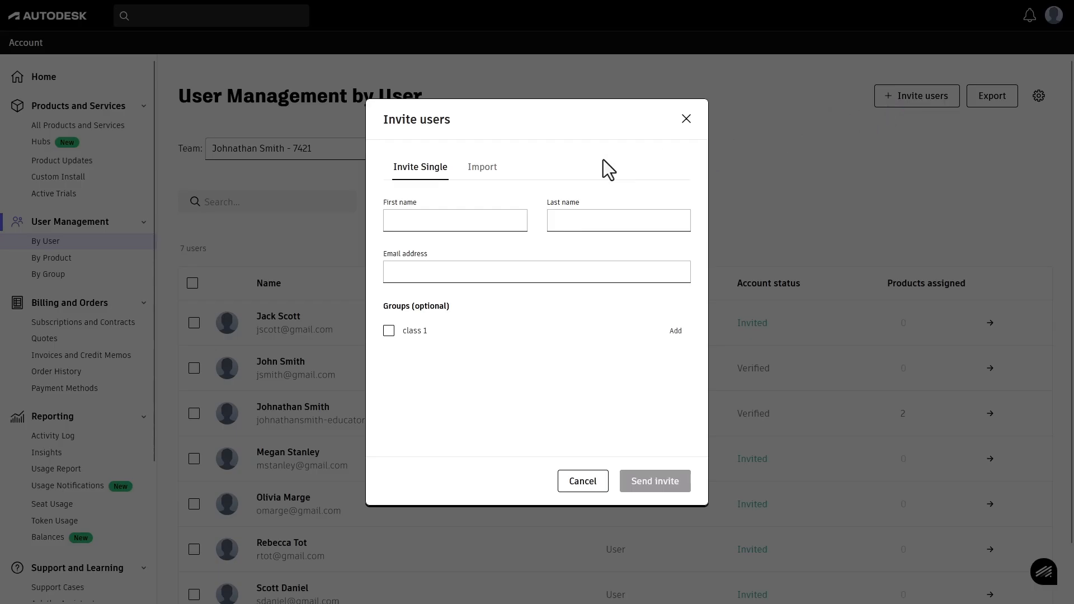
click(482, 167)
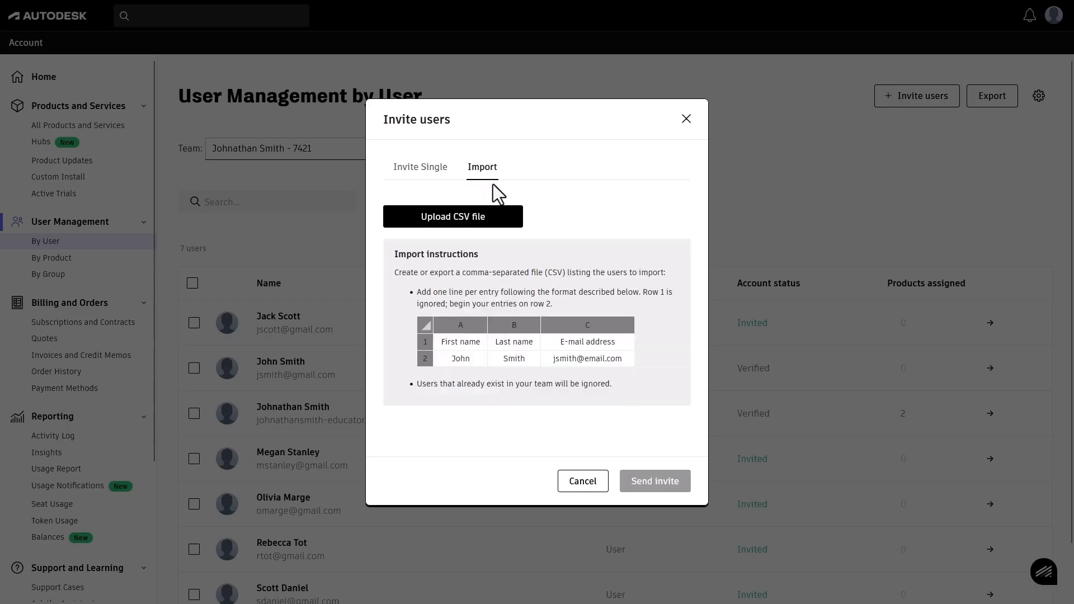
click(686, 119)
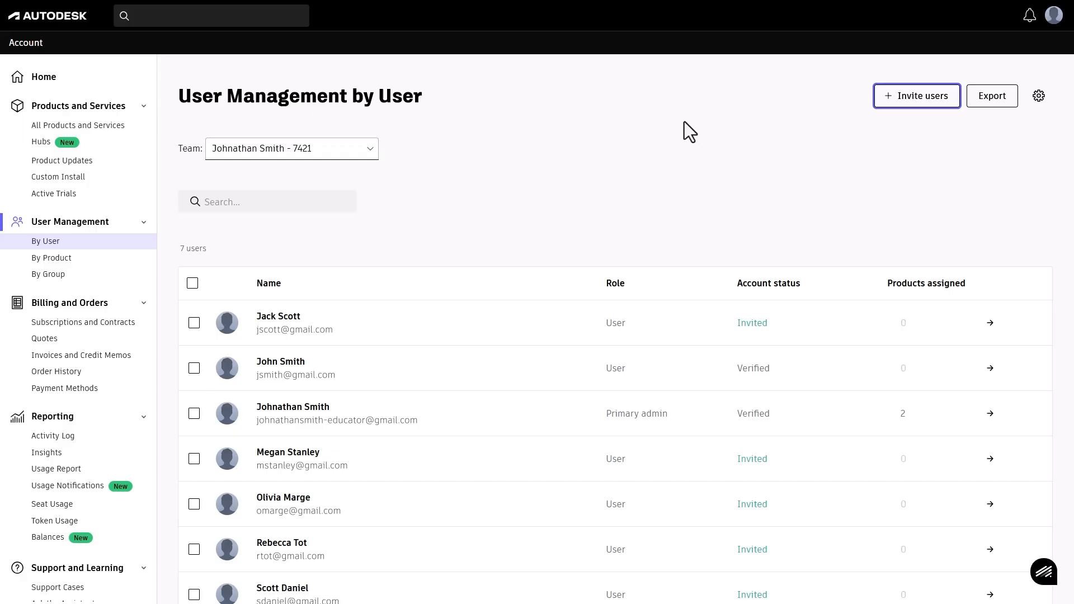
- Review Revit's 249 of 250 seats under By Product, then switch to By Group
click(51, 258)
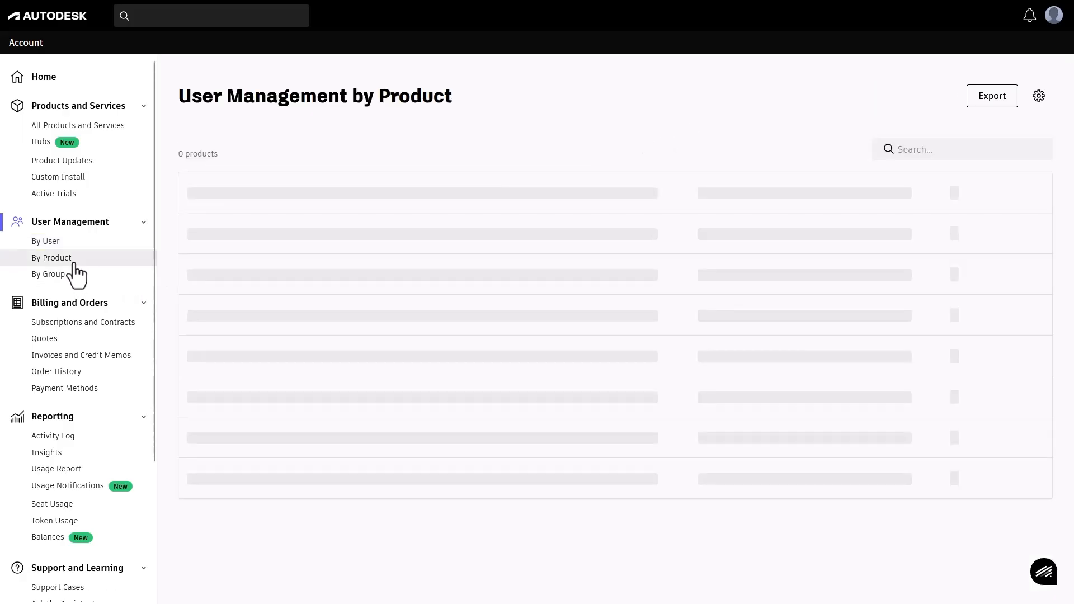
click(51, 257)
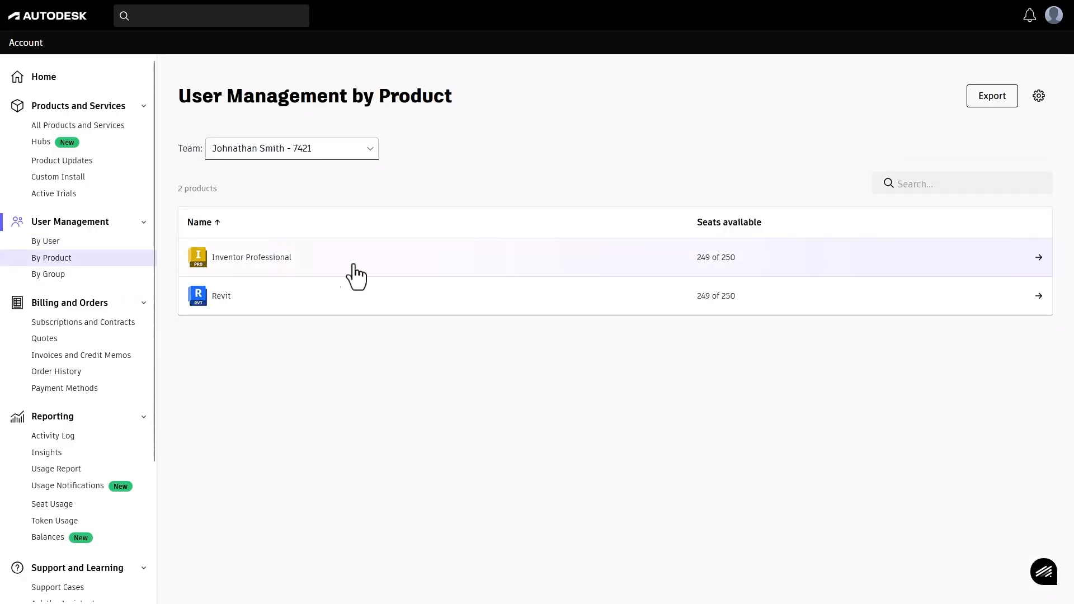
mouse_move(618, 336)
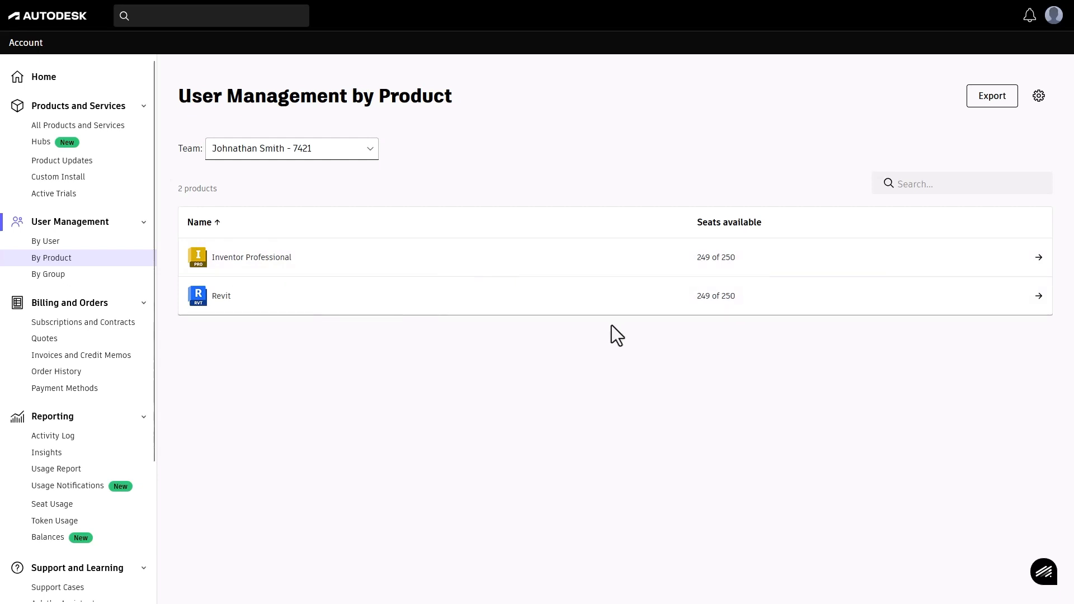
mouse_move(719, 319)
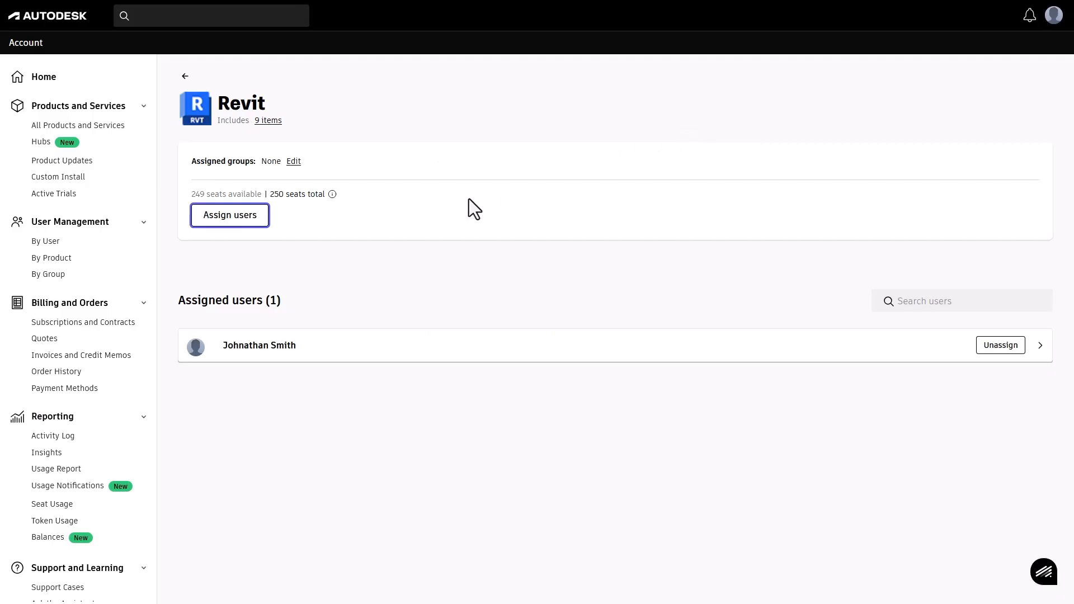
click(49, 274)
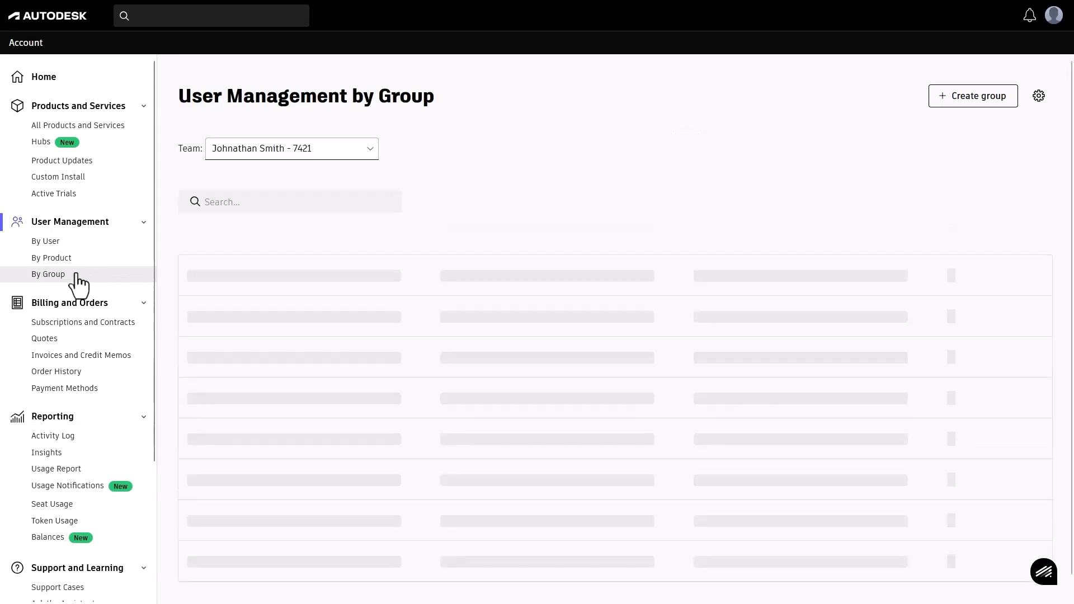
- Open the class 1 group with its 5 users and view its Assignments showing 0 products
click(48, 274)
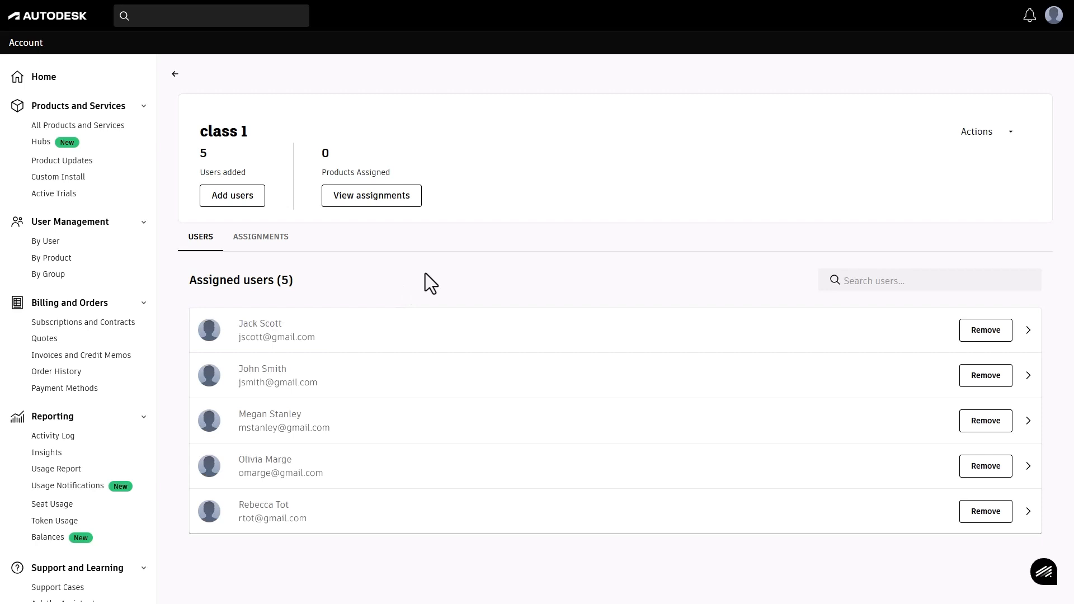
mouse_move(294, 255)
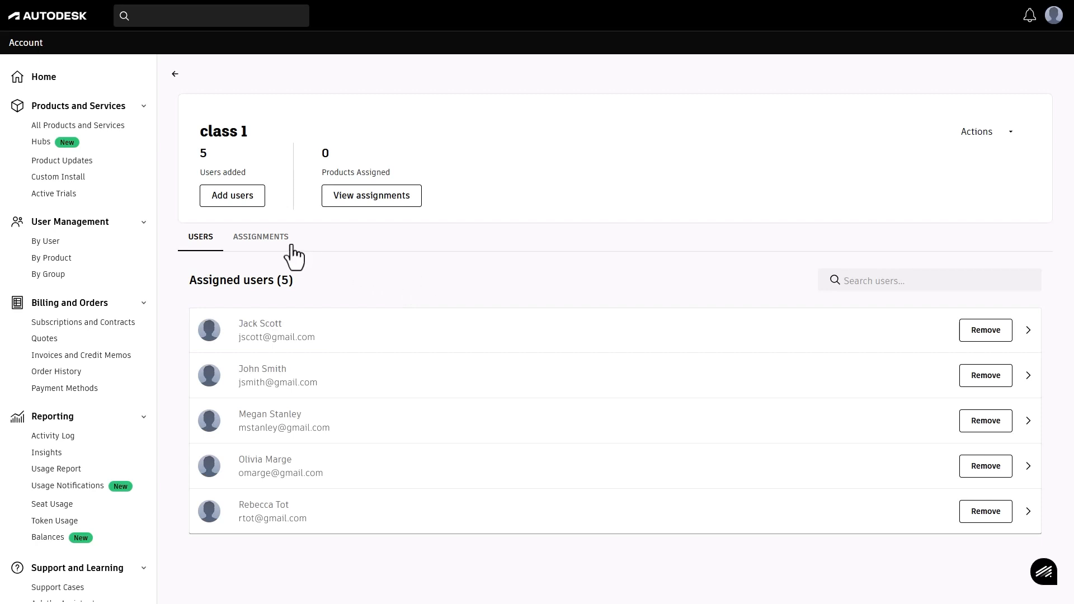
click(260, 236)
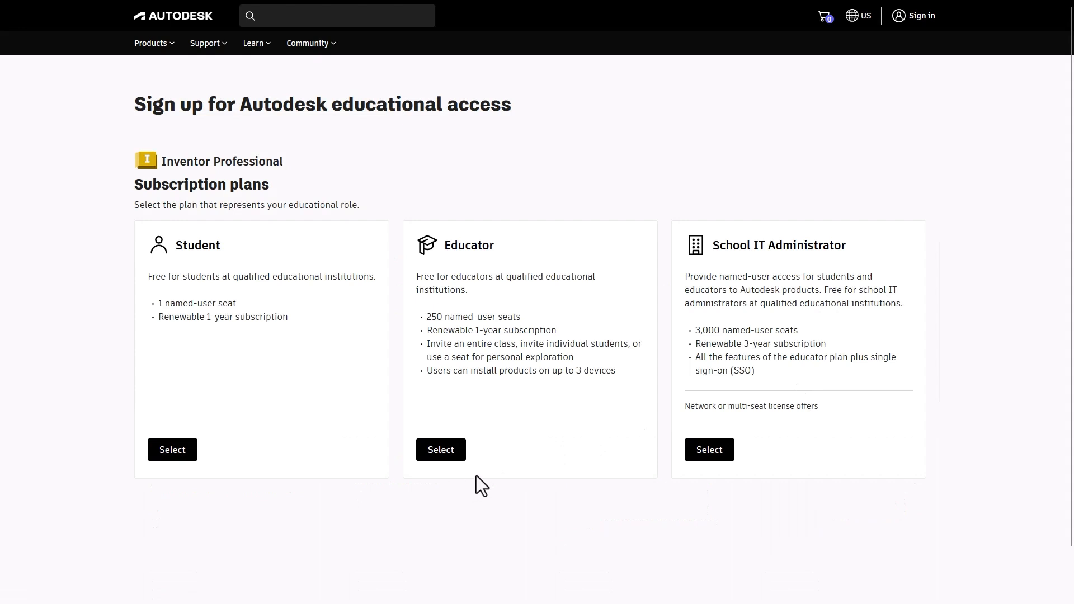
mouse_move(801, 394)
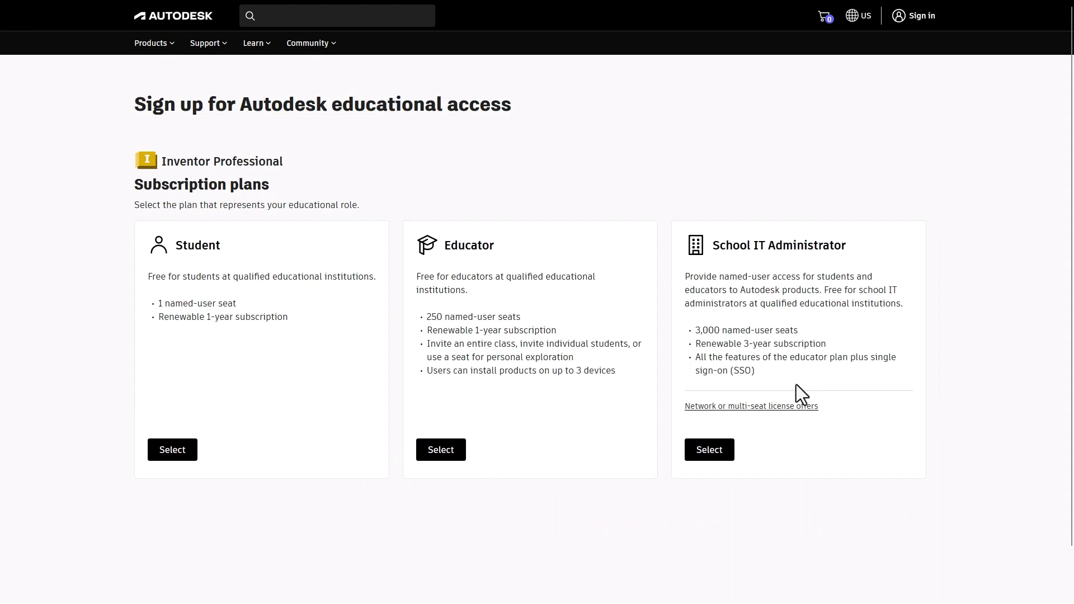